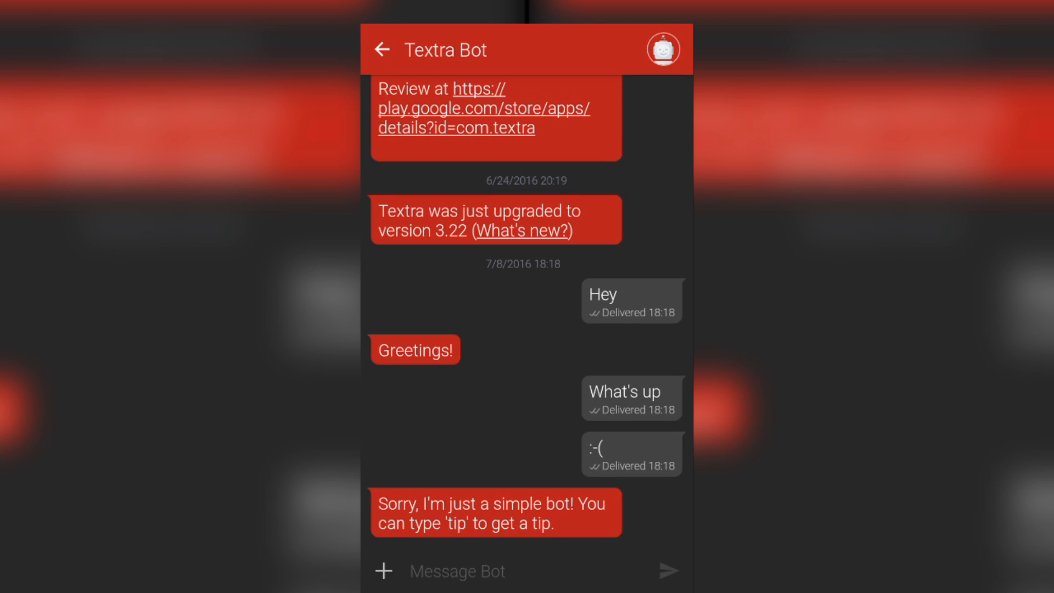
Activate the Message Bot compose field in the Textra Bot chat
left_click(478, 586)
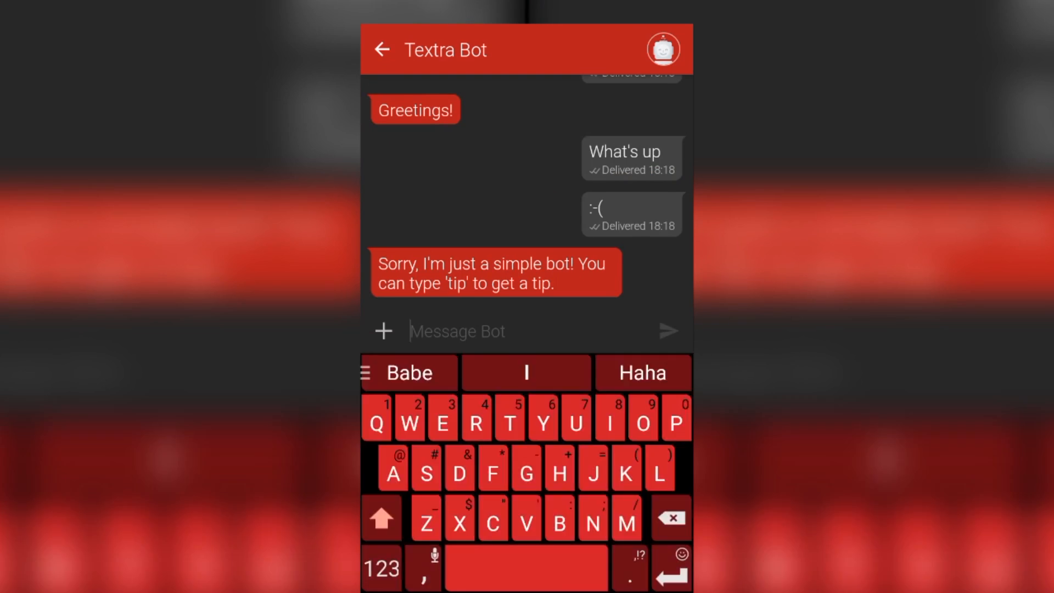
Send 'Hey you' to Textra Bot, then send follow-up messages including 'Waddle'
type("Hey")
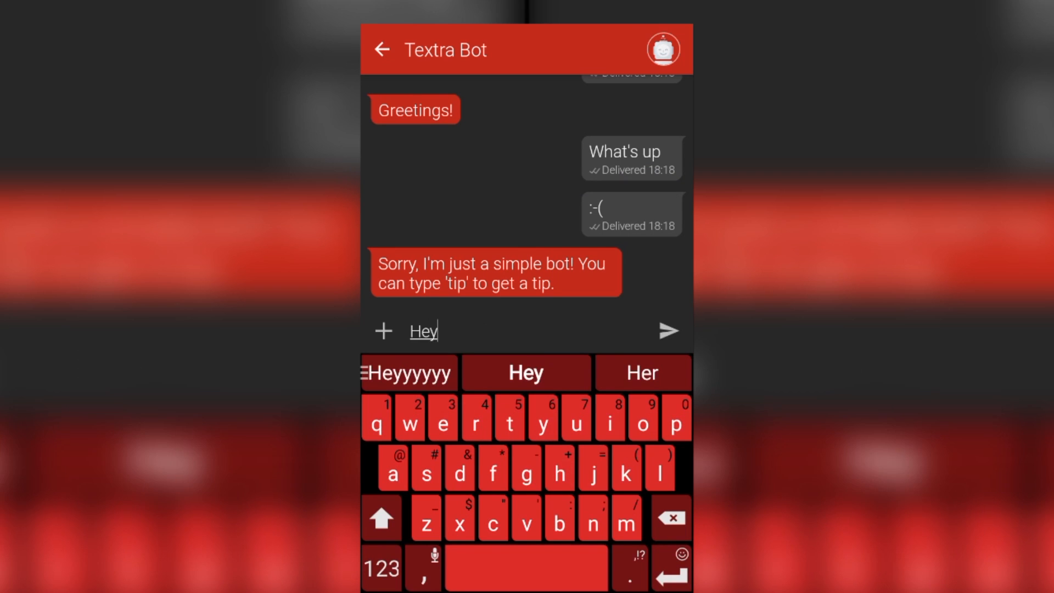
type("you")
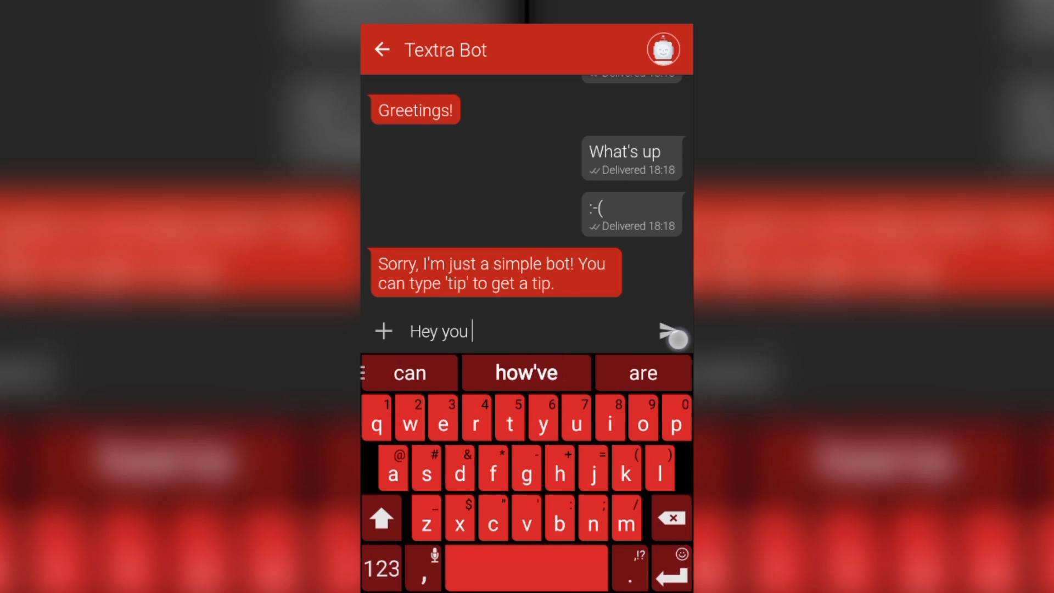
left_click(674, 332)
type("Waddu")
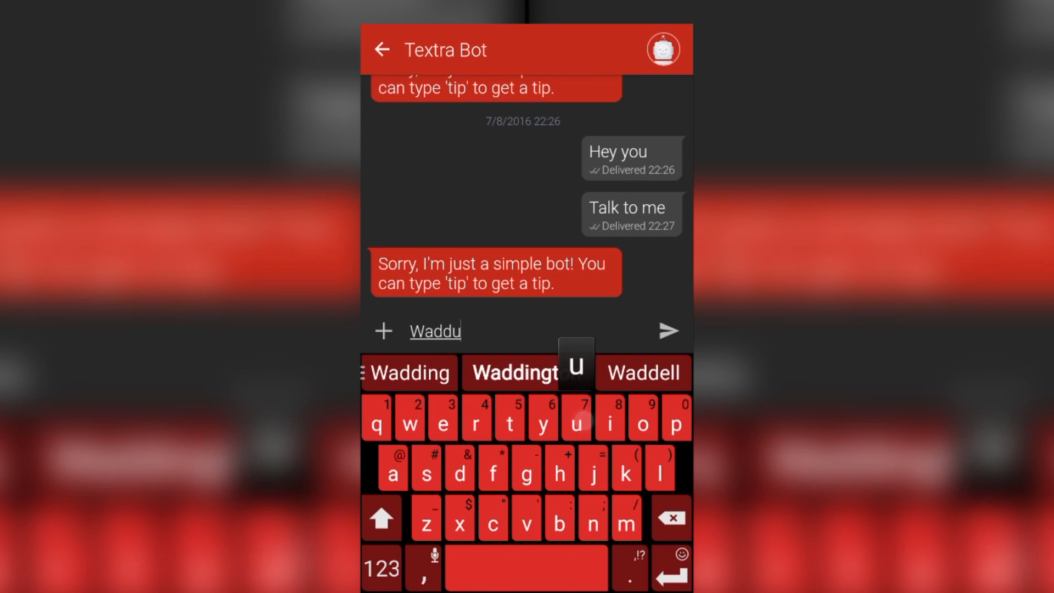
left_click(668, 330)
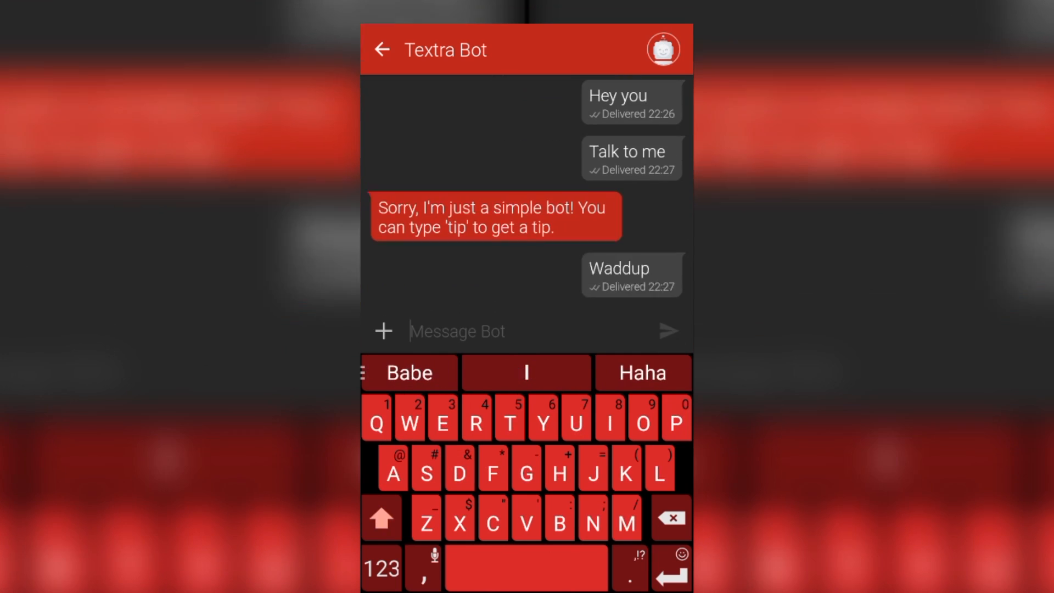
type("Waddle")
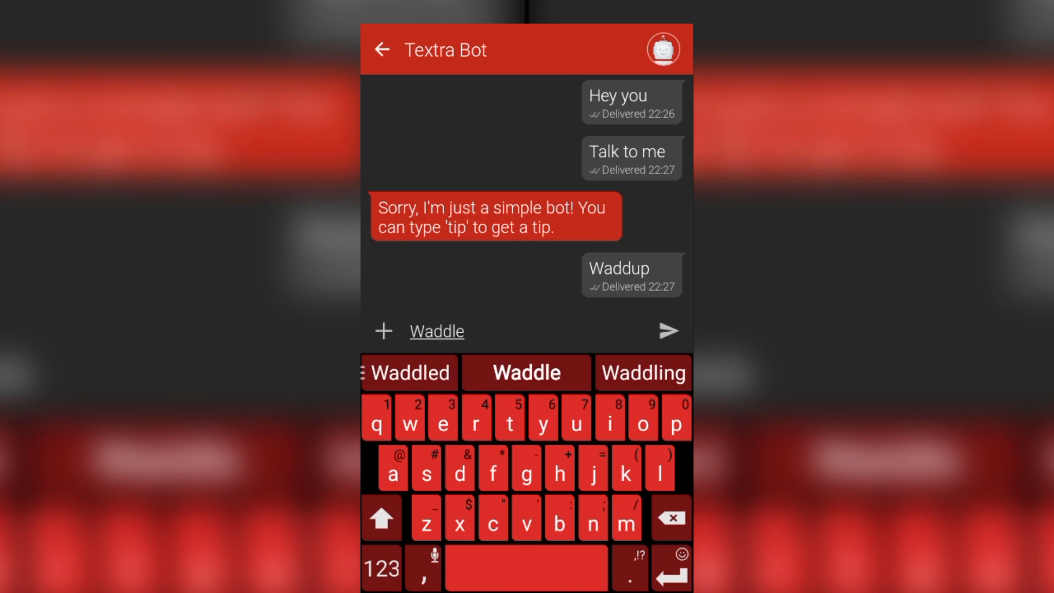
left_click(670, 330)
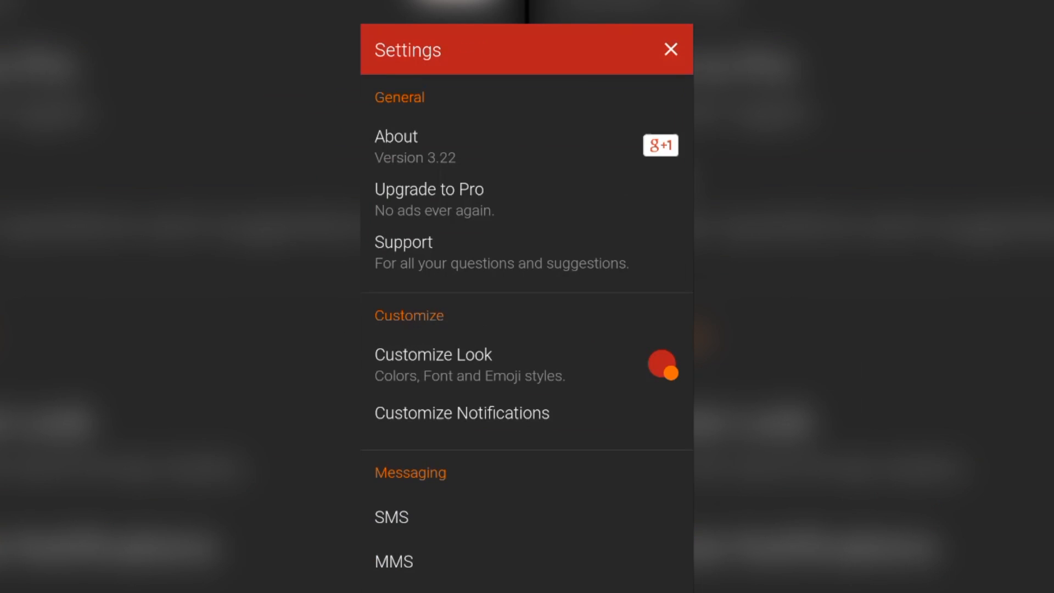
Go to Settings, then Customize Look, and bring up the theme colour choices
left_click(662, 368)
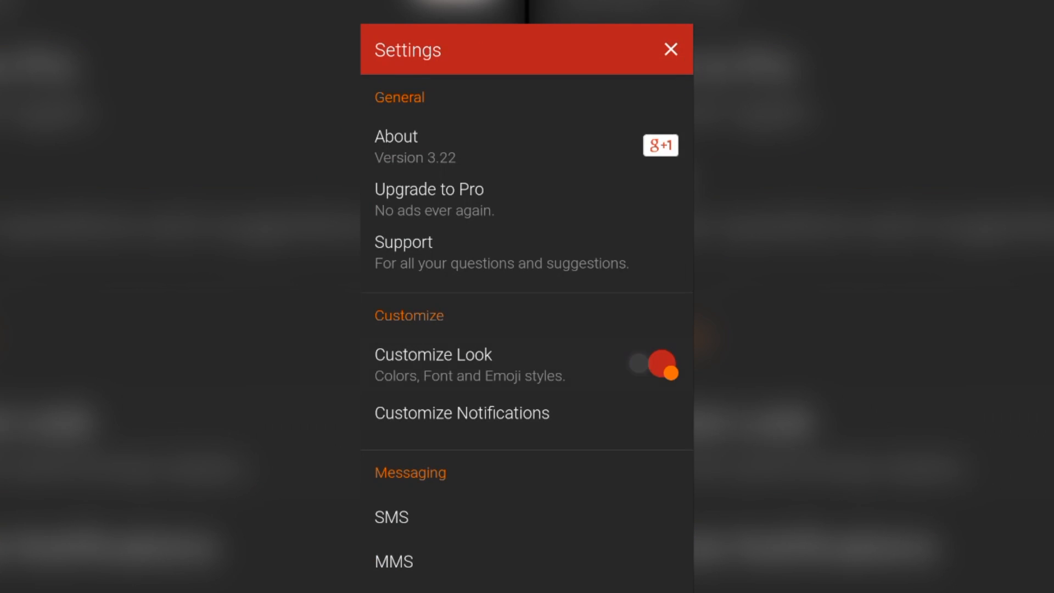
left_click(432, 354)
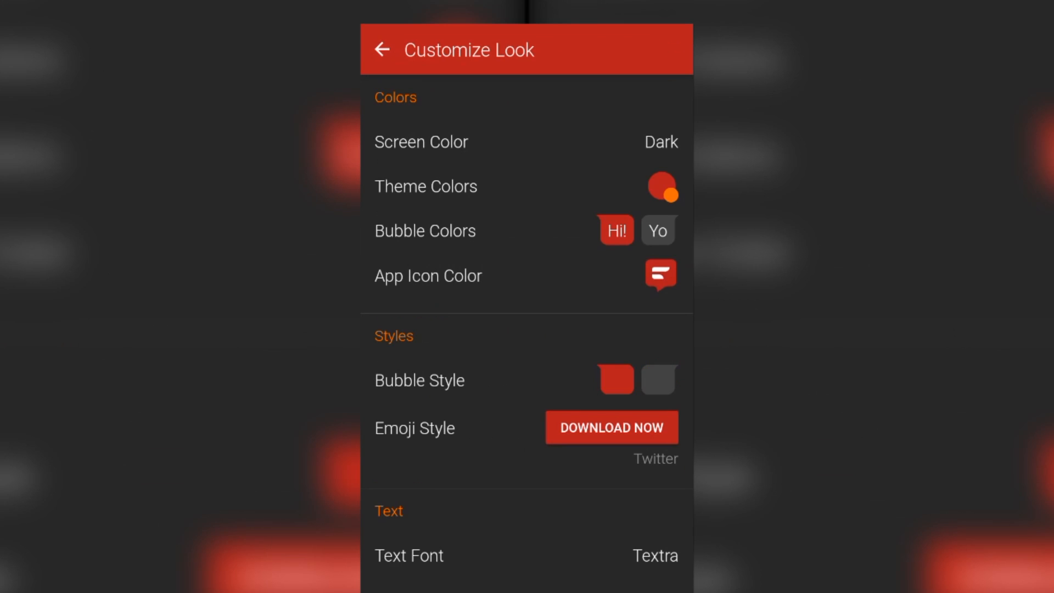
left_click(592, 443)
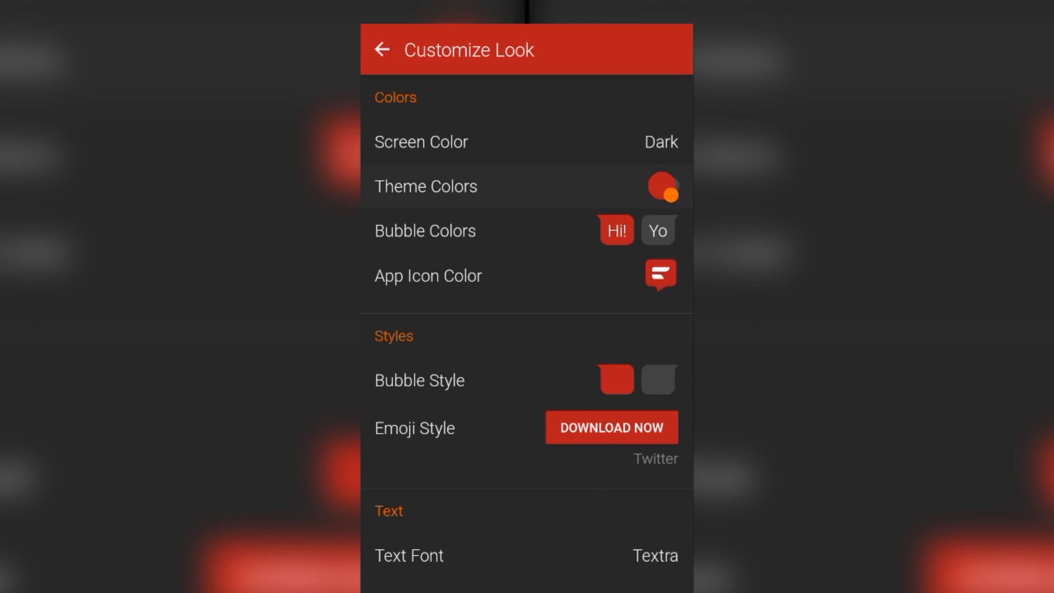
left_click(425, 186)
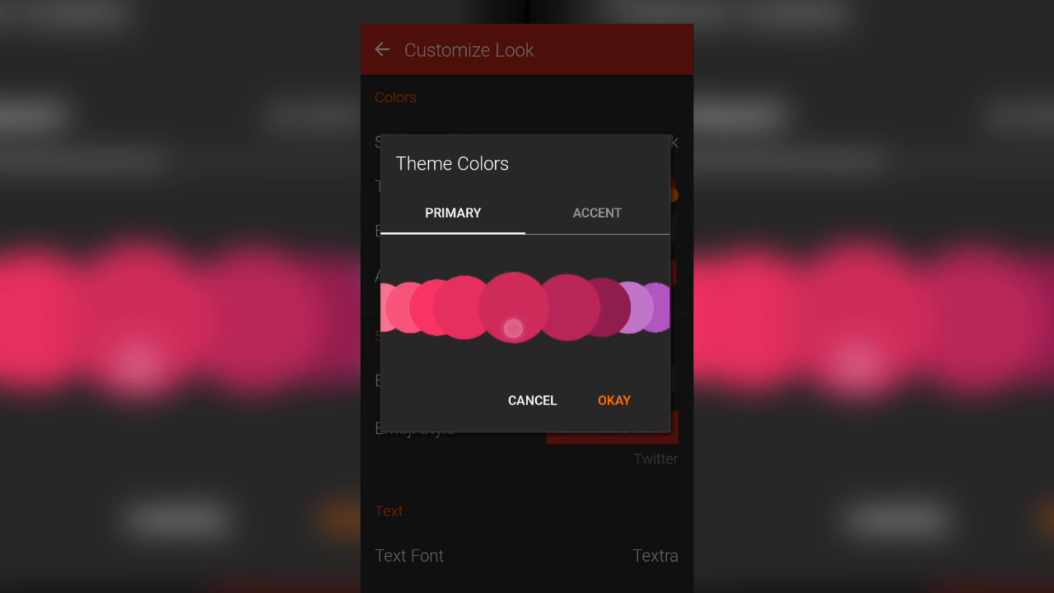
left_click(612, 327)
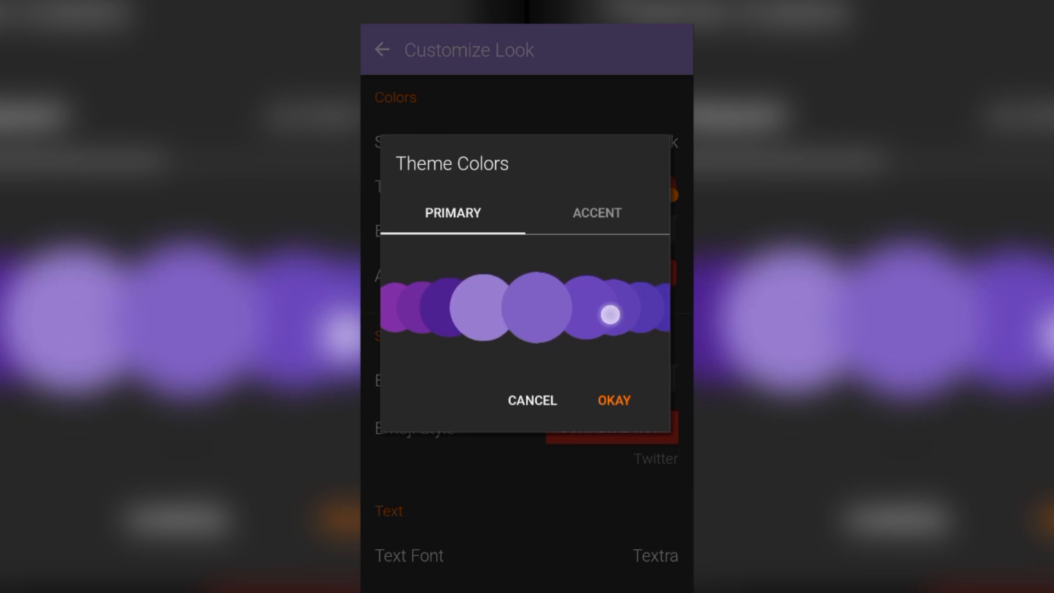
left_click(519, 334)
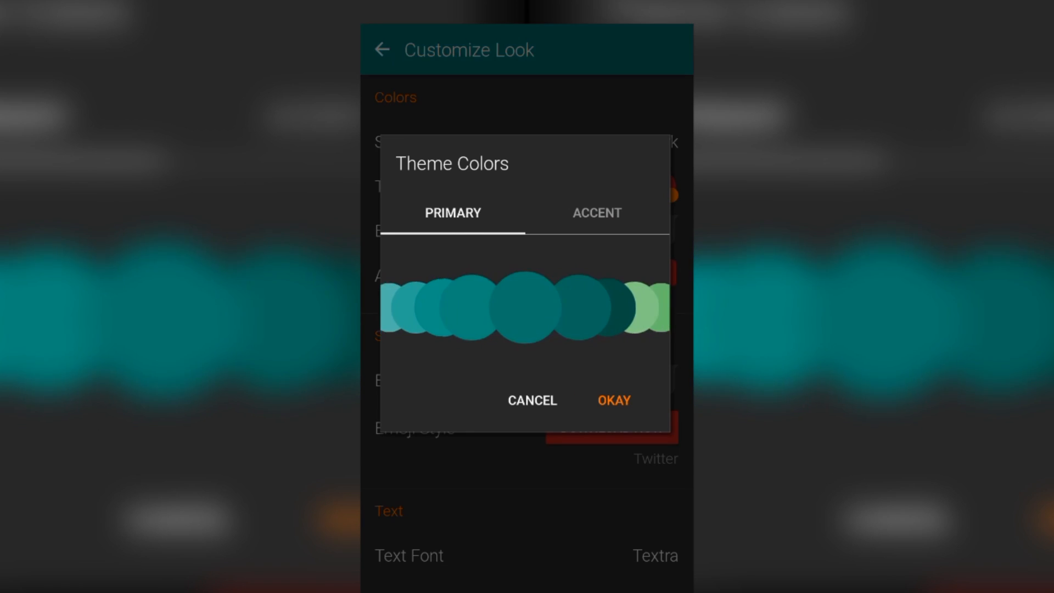
left_click(597, 213)
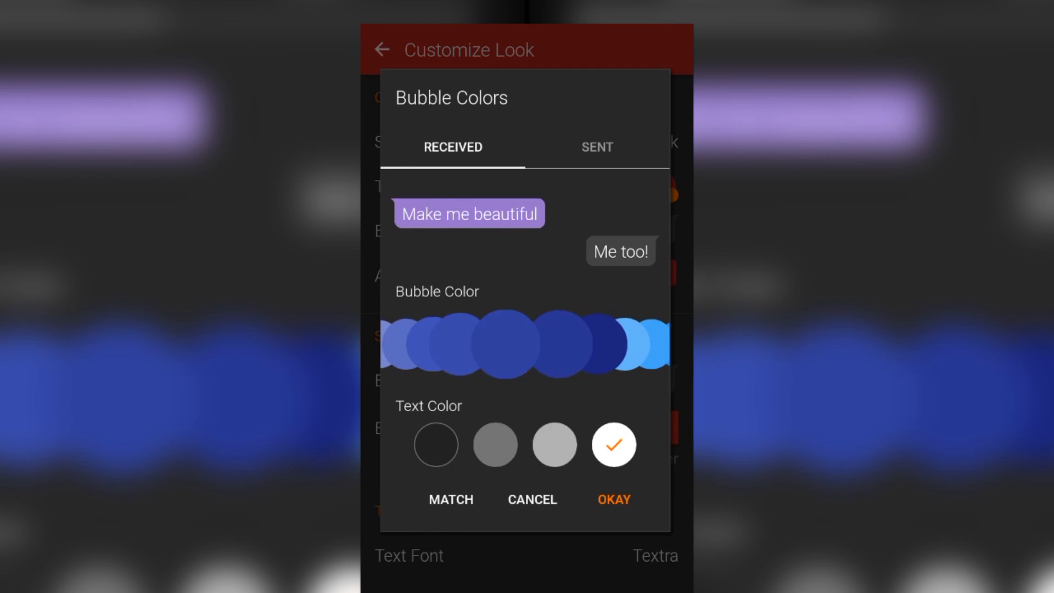
left_click(574, 343)
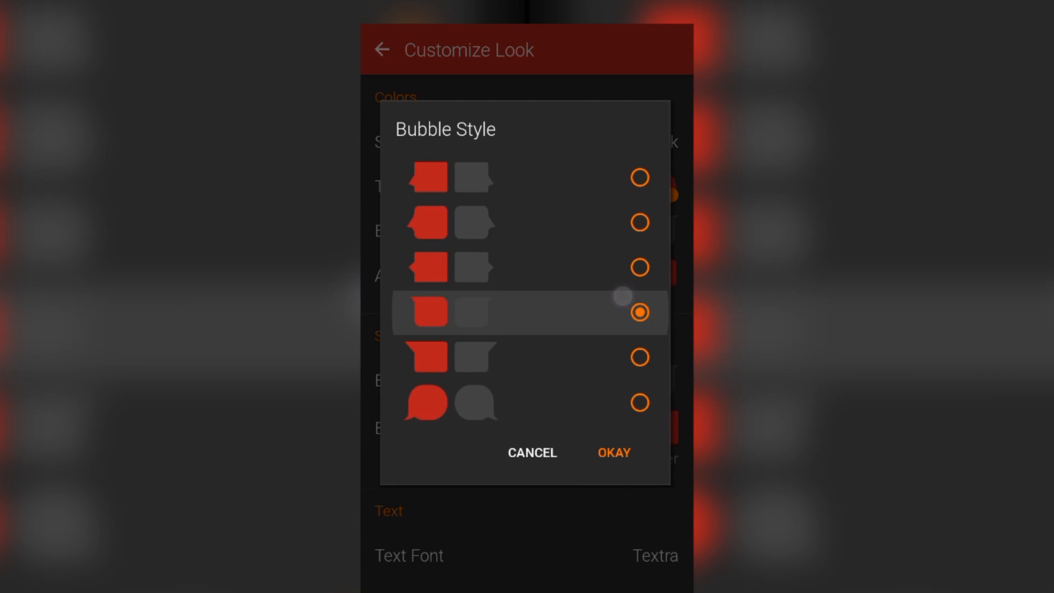
Open Bubble Style to choose a speech bubble shape
left_click(614, 453)
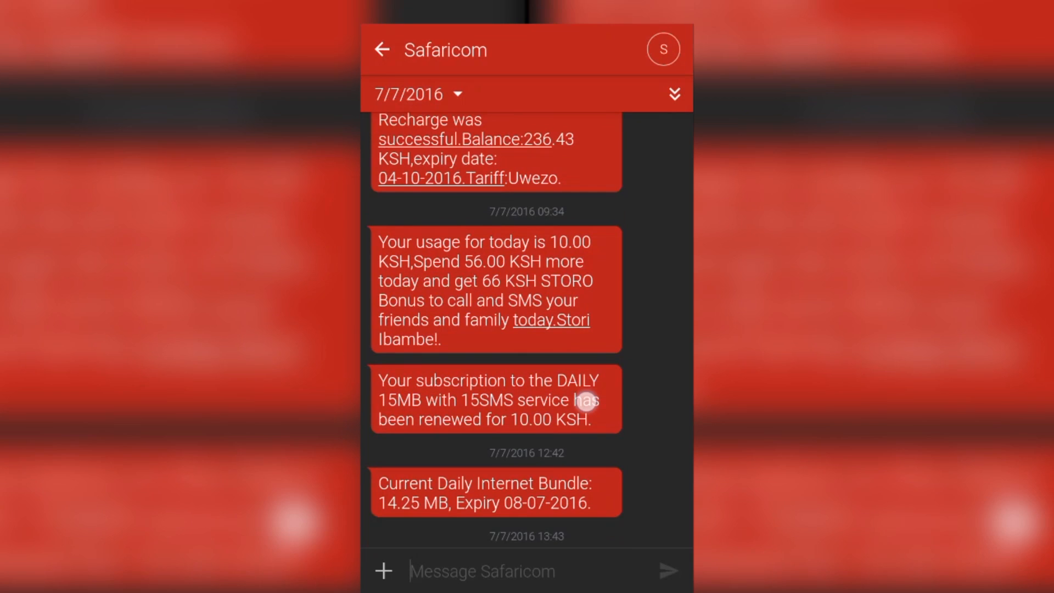
Scroll back to the 7/6/2016 Safaricom messages and show the date-jump calendar
scroll("down", 3)
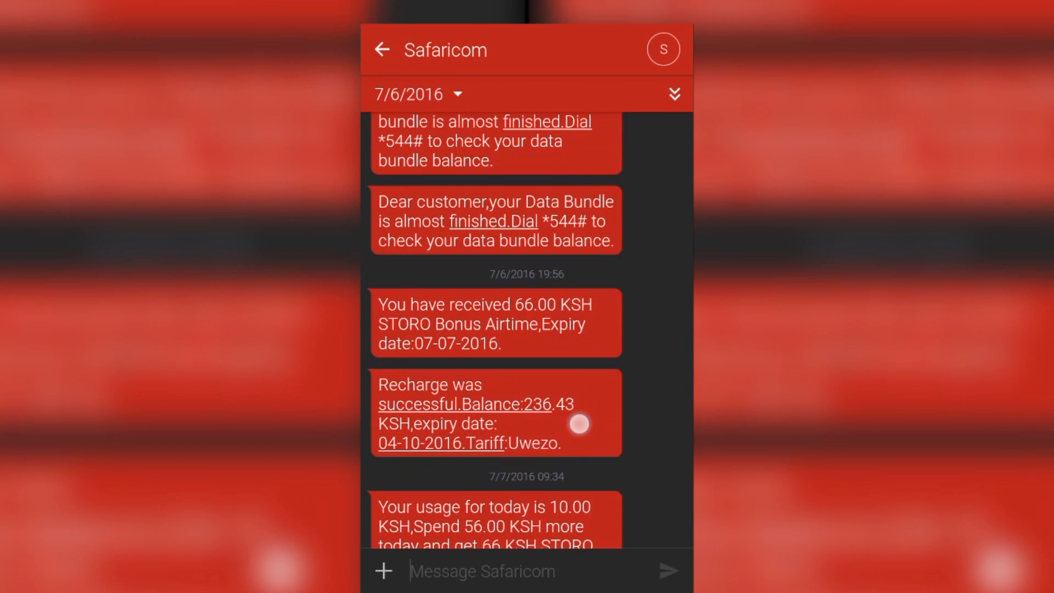
scroll("down", 3)
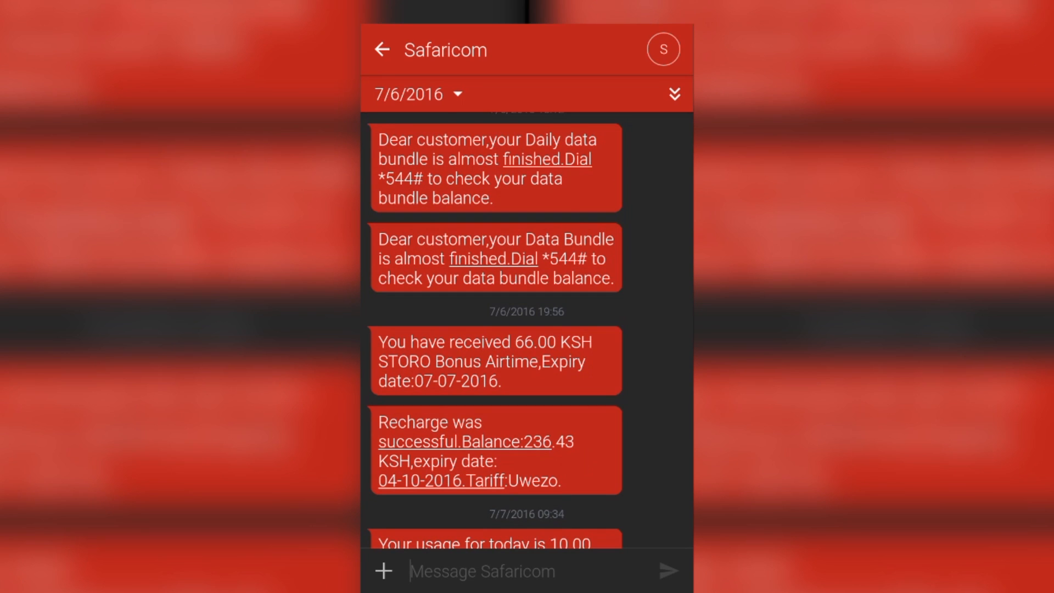
left_click(414, 93)
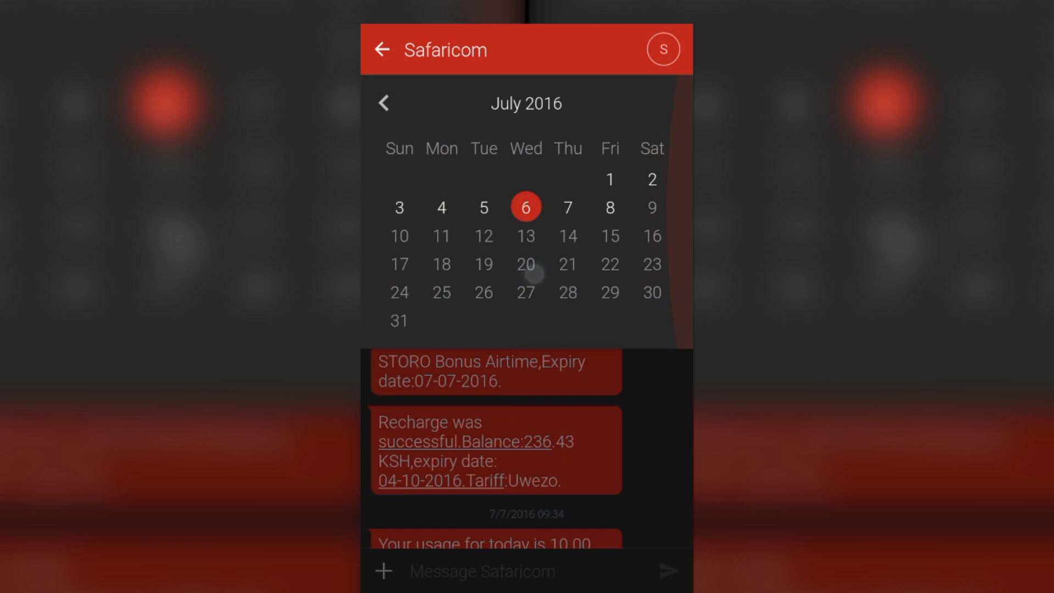
Move the calendar back to June 2016 and pick a date to jump to
left_click(383, 104)
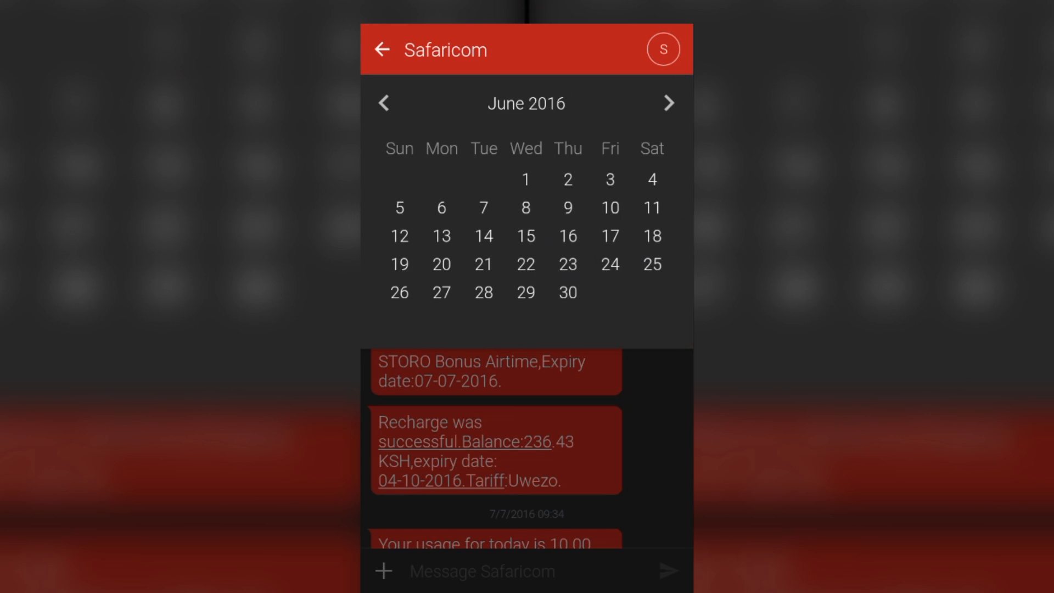
left_click(628, 273)
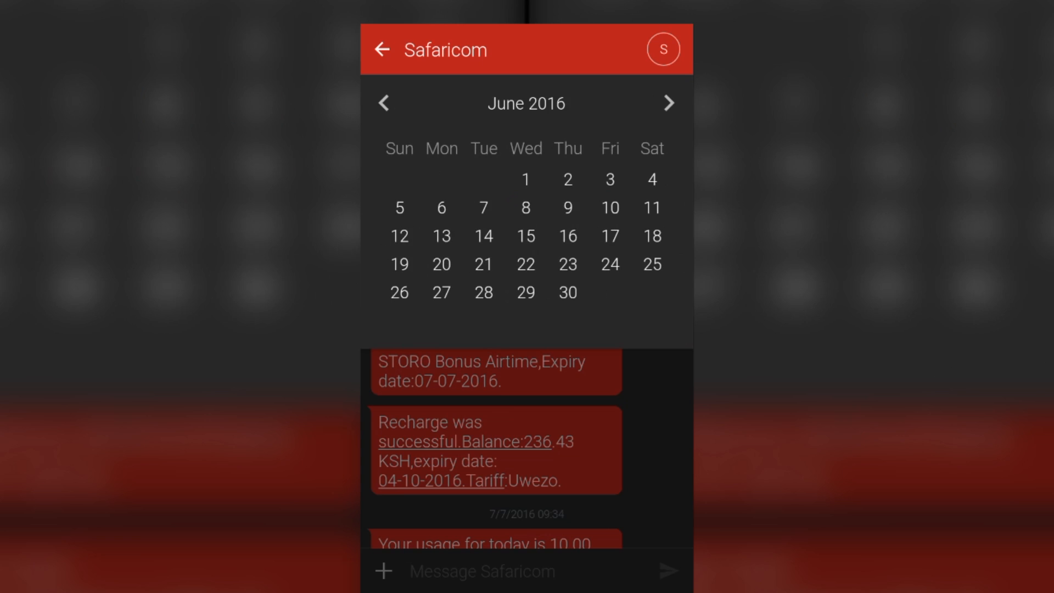
left_click(384, 105)
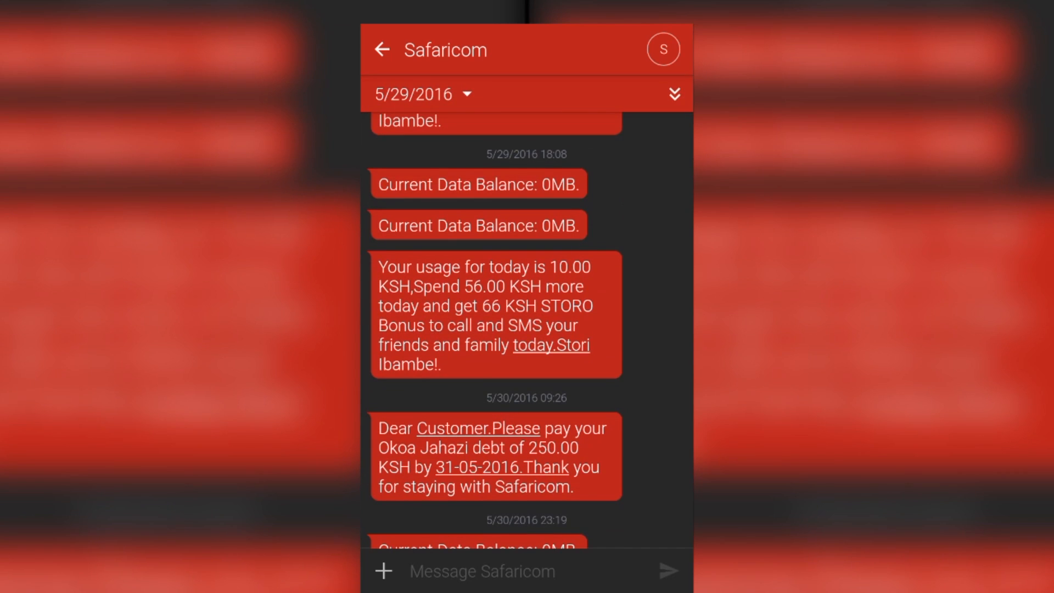
scroll("down", 3)
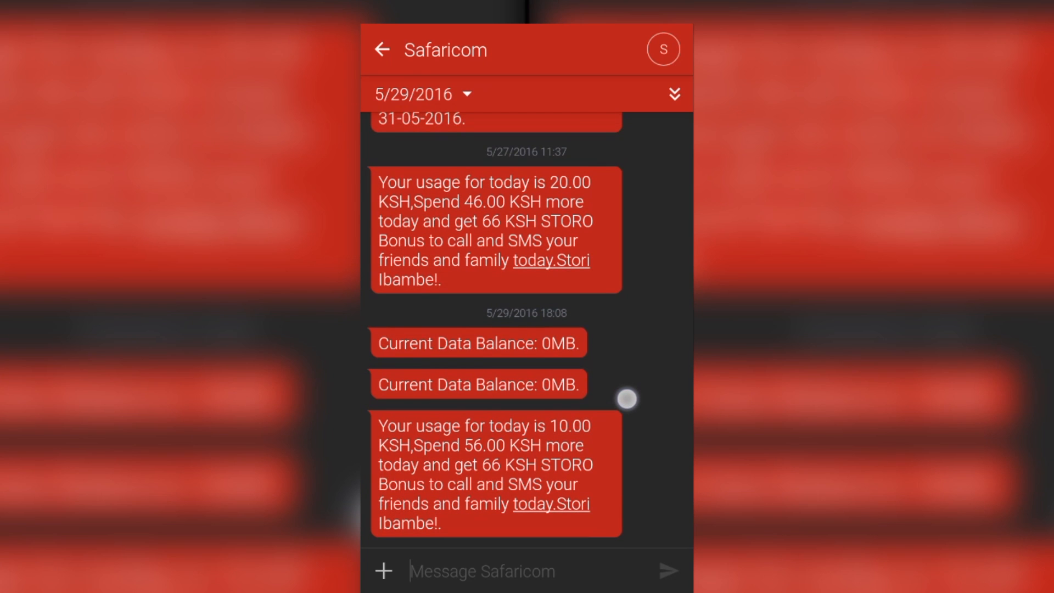
scroll("down", 3)
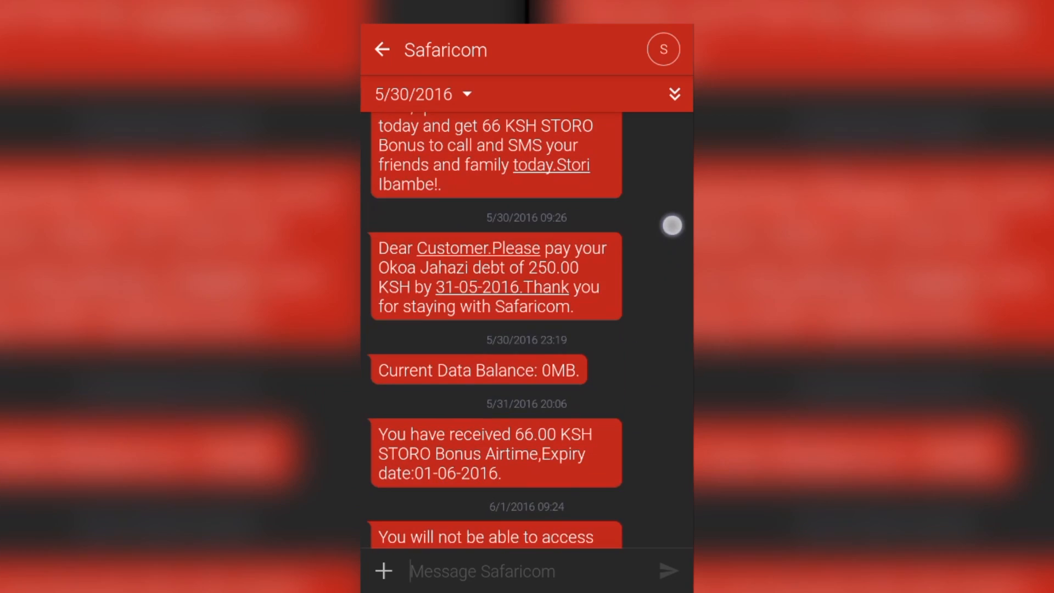
scroll("down", 3)
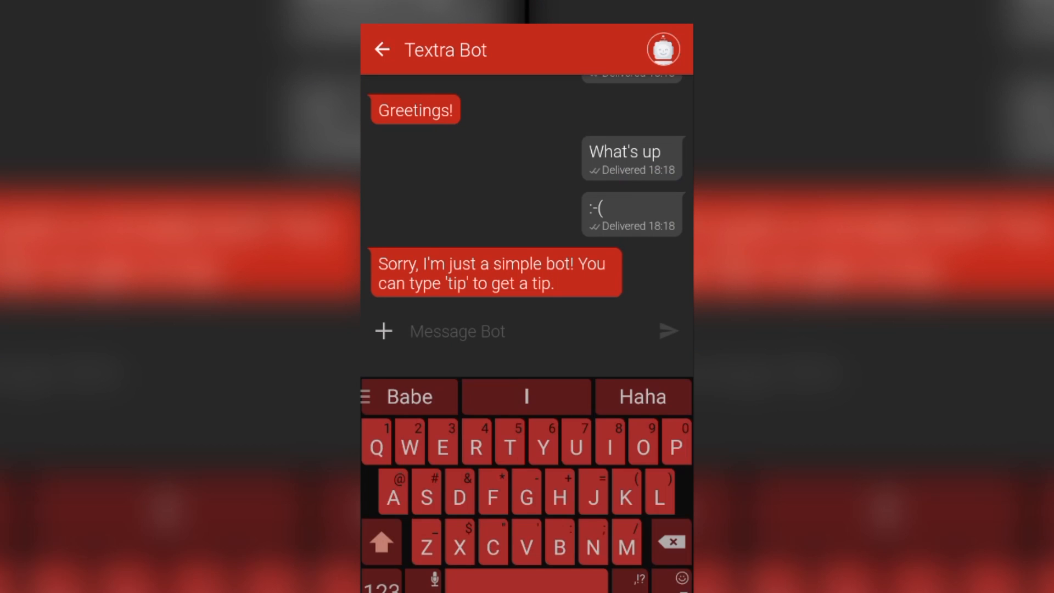
Type 'Hey you' in the Textra Bot chat and send it
type("Hey you")
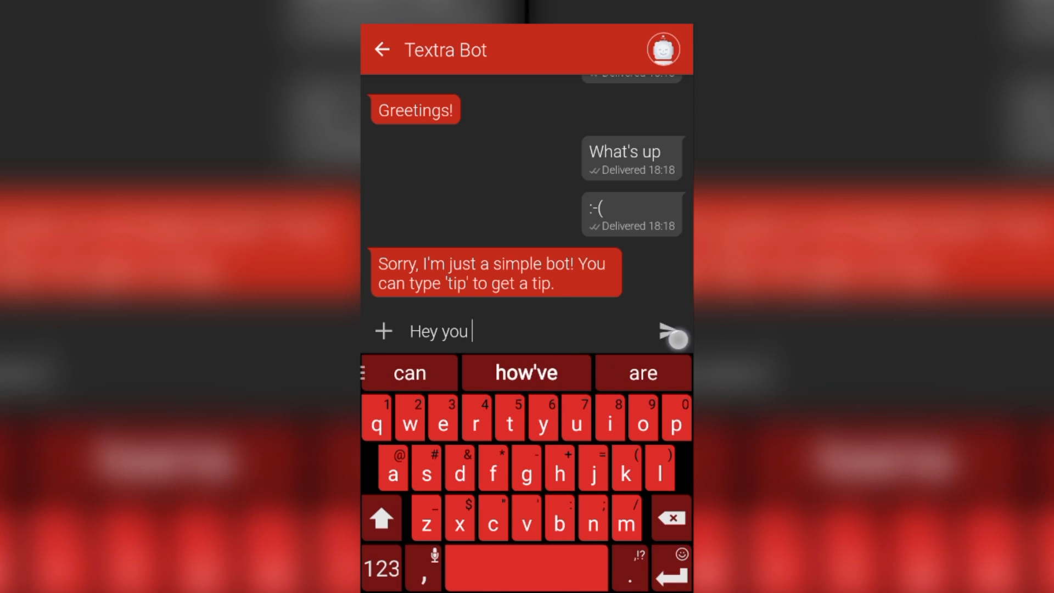
left_click(671, 330)
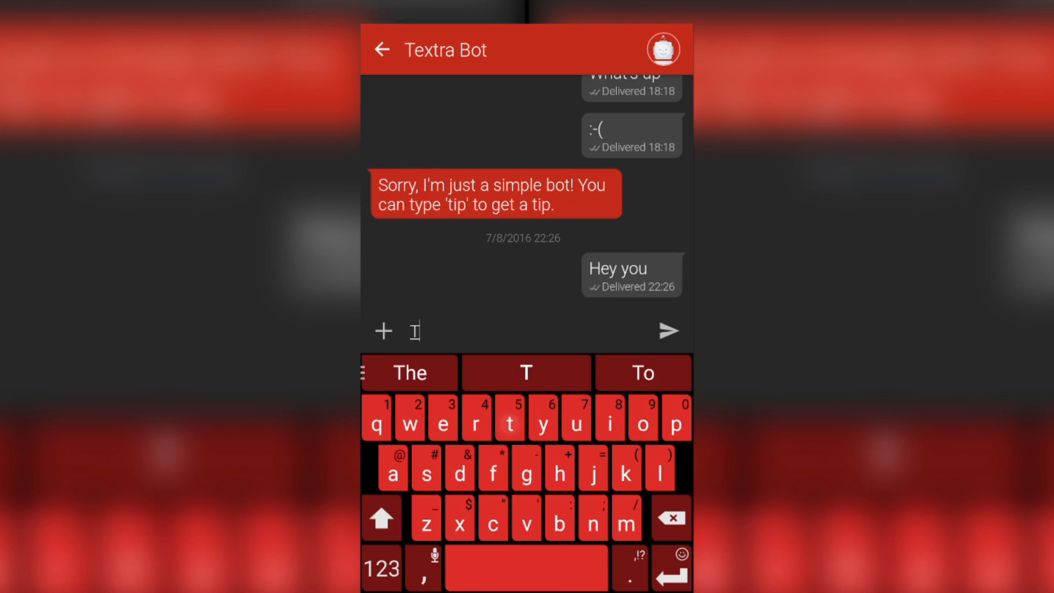